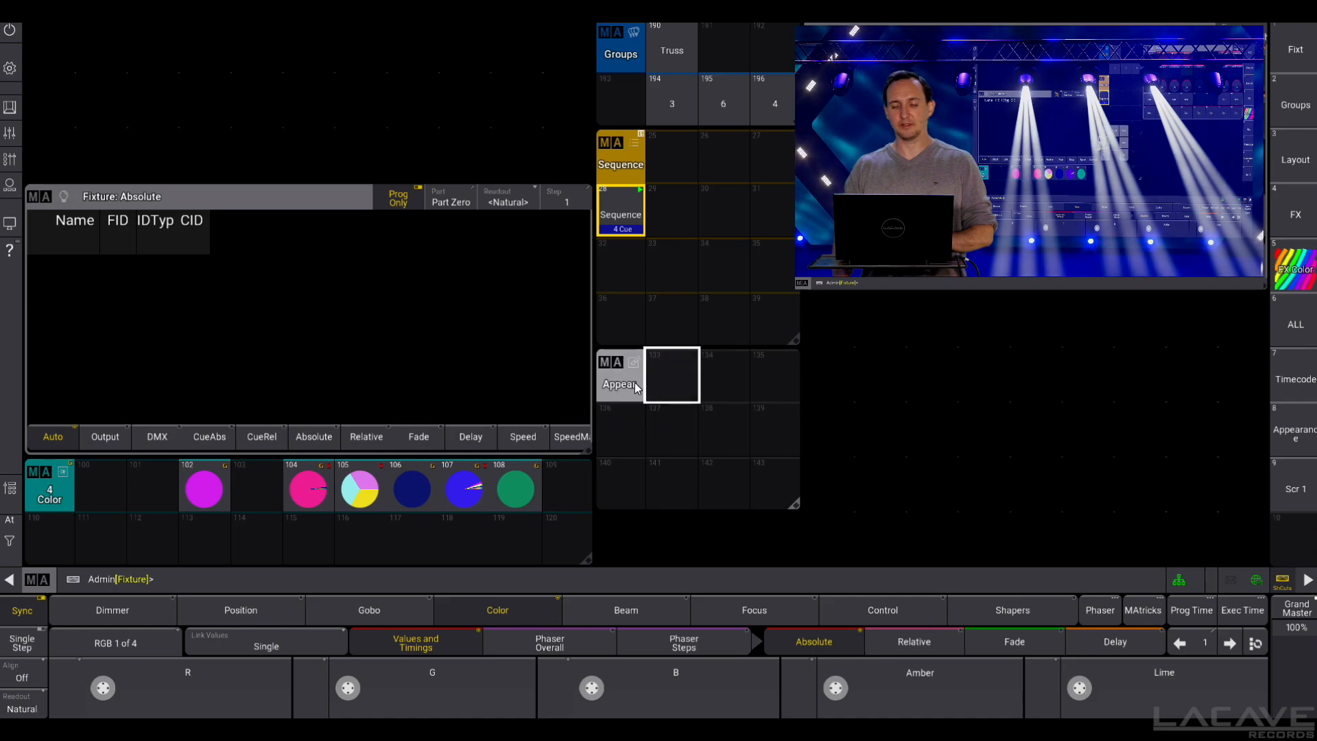
Create appearance 133 and assign the transparent UserImage 3 to it
{"action": "double_click", "coordinate": [672, 375]}
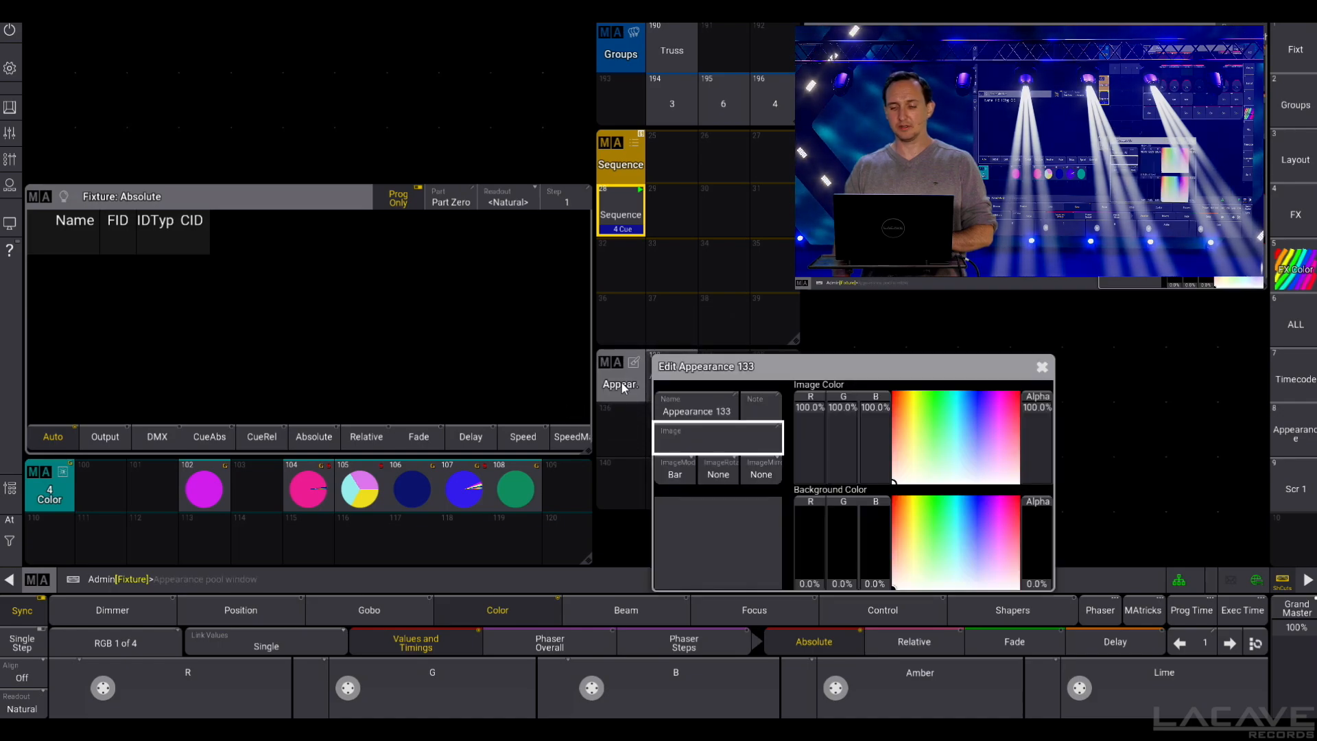
{"action": "left_click", "coordinate": [718, 437]}
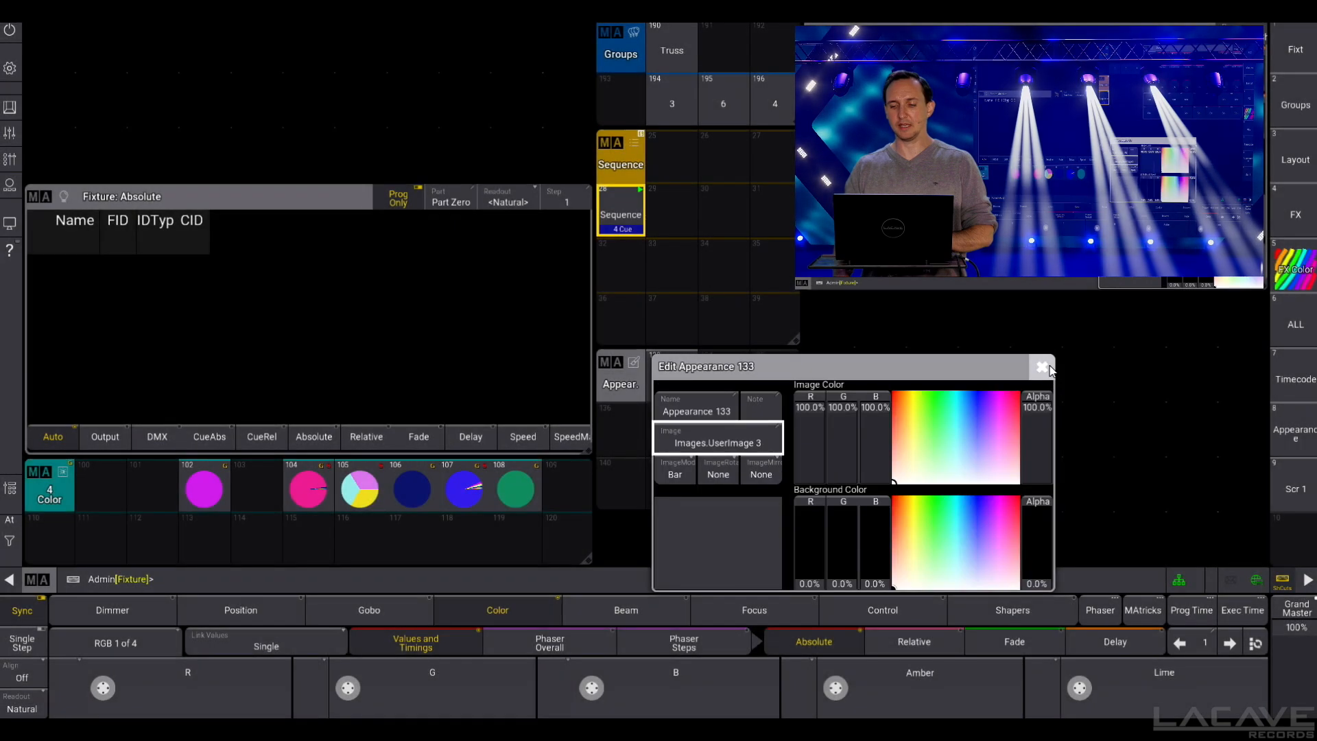
{"action": "left_click", "coordinate": [1043, 368]}
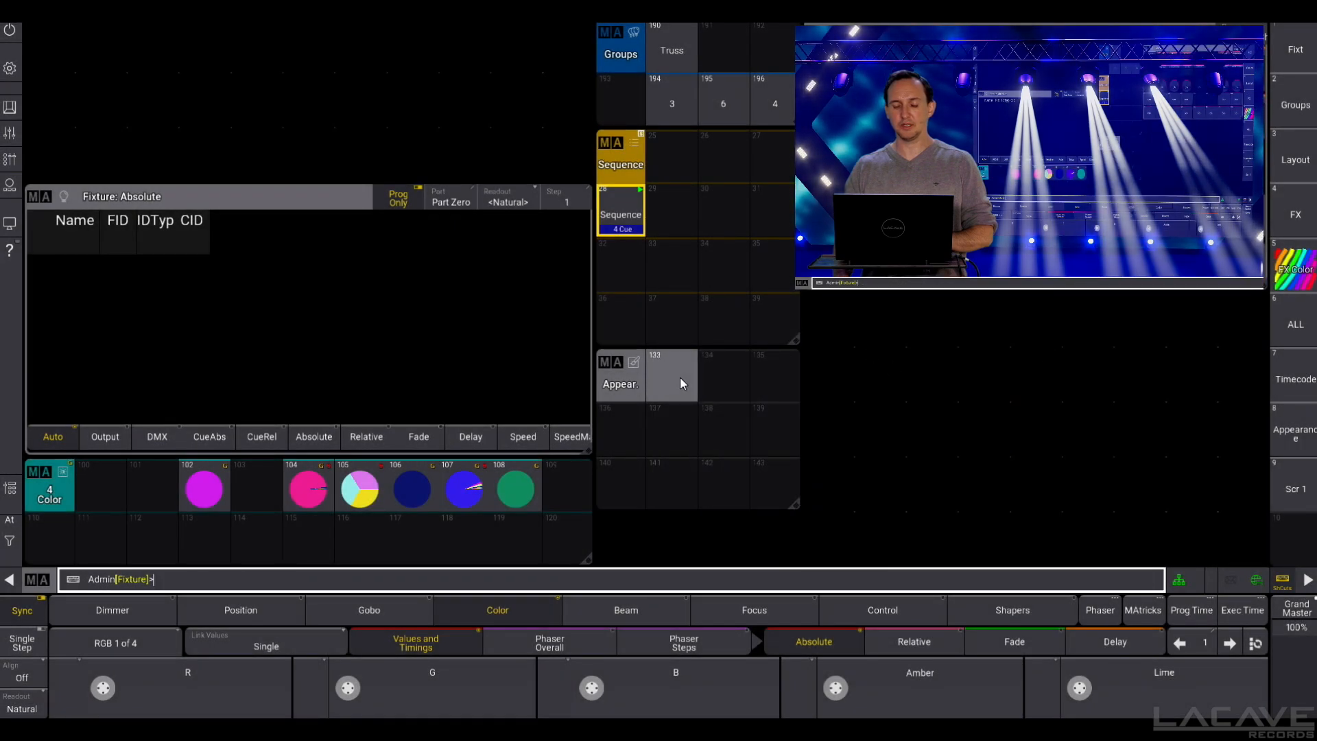
Give appearance 133 a magenta background colour so its tile shows pink
{"action": "left_click", "coordinate": [673, 376]}
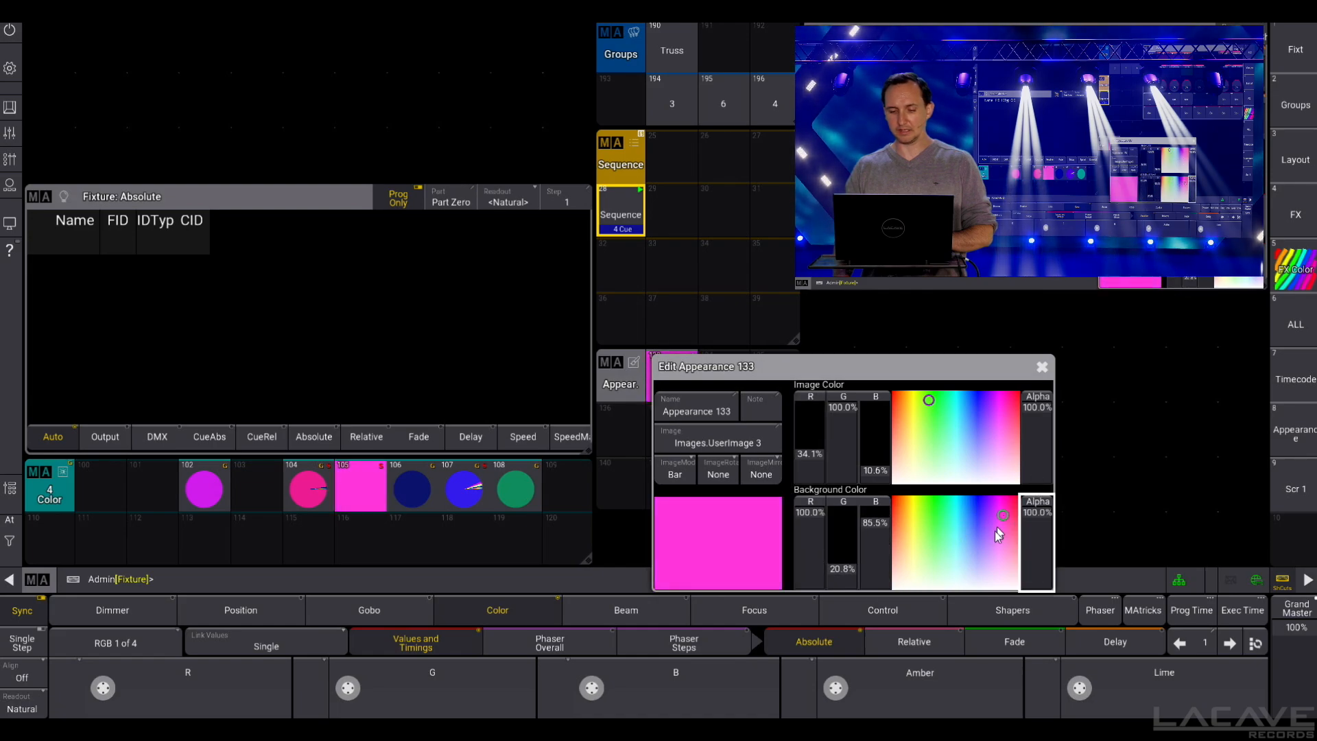
{"action": "left_click", "coordinate": [1043, 368]}
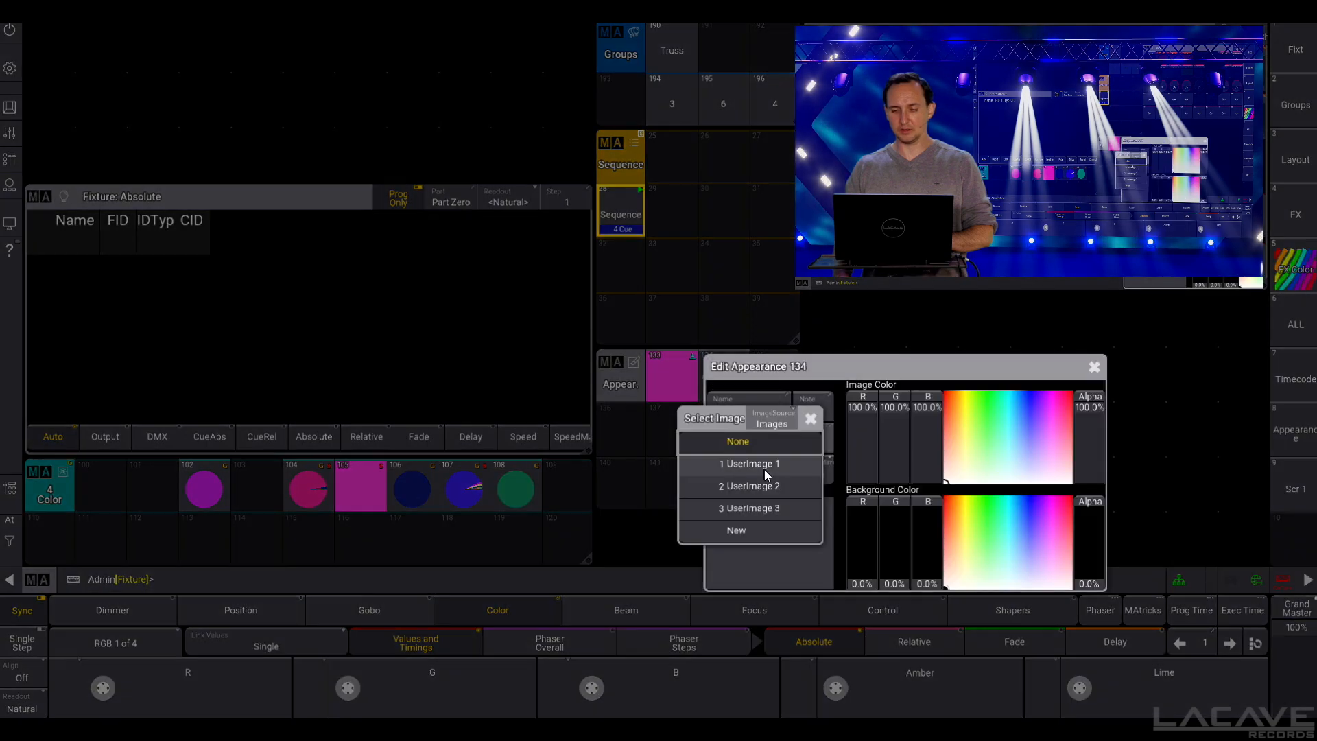
Assign UserImage 3 to appearance 134 before tinting its background green
{"action": "left_click", "coordinate": [749, 507]}
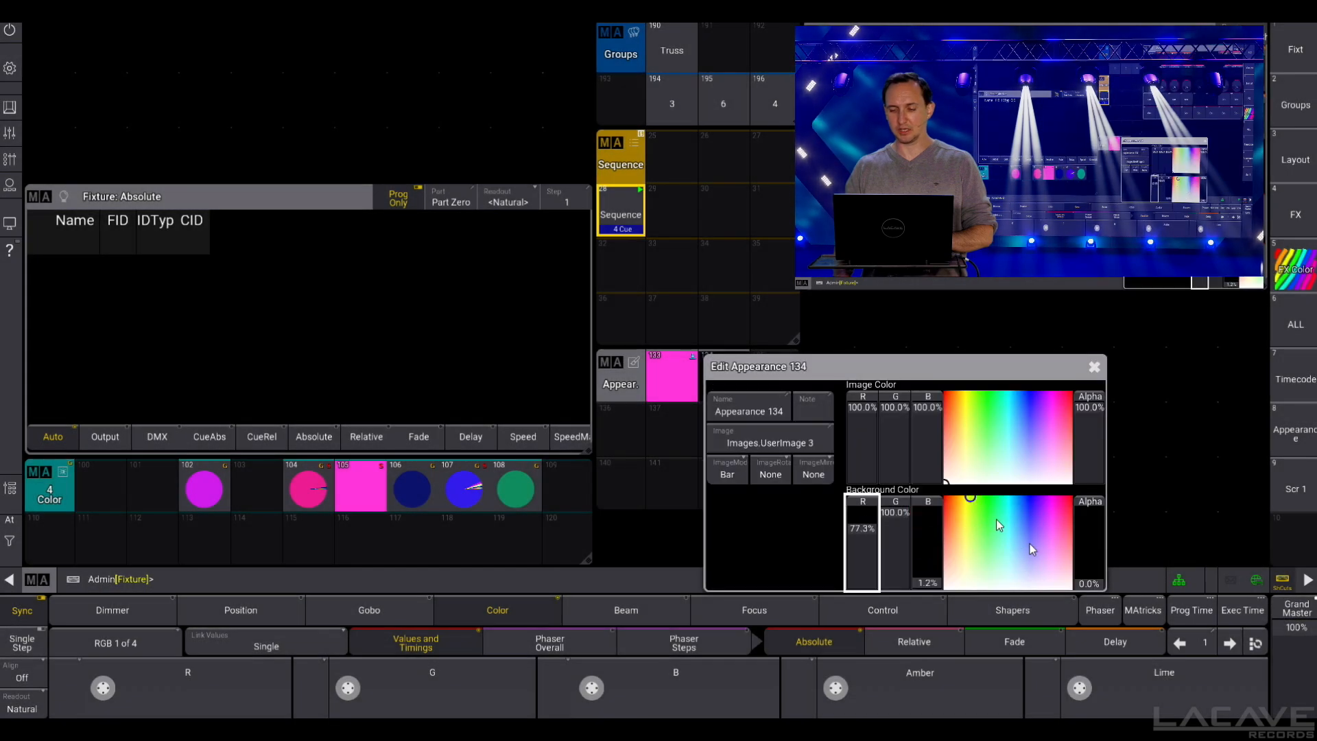